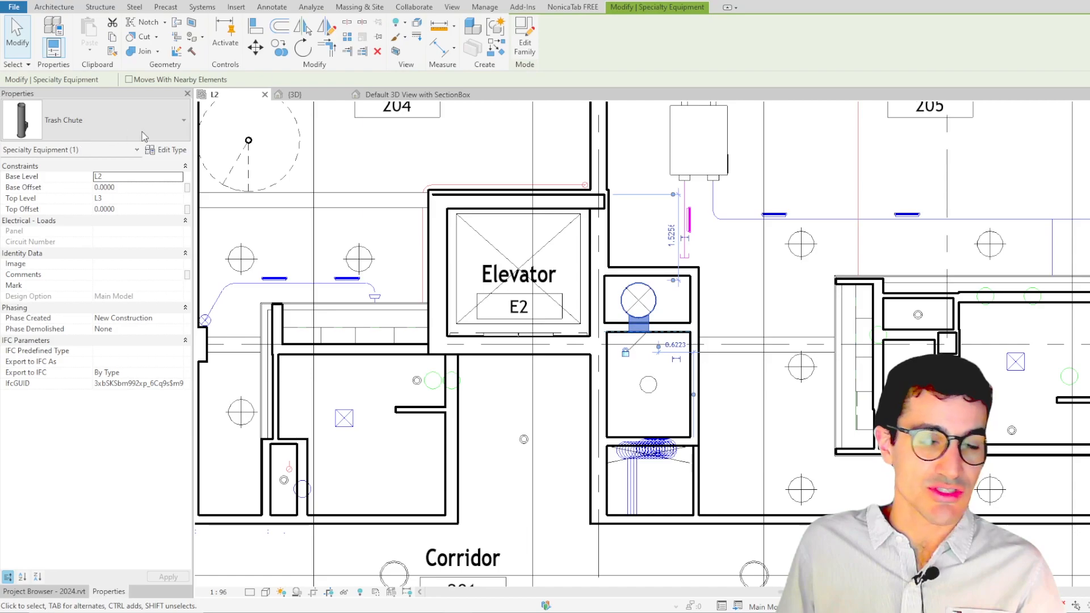
Run NonicaTab's To 3D View with SectionBox on the selected trash chute
click(572, 7)
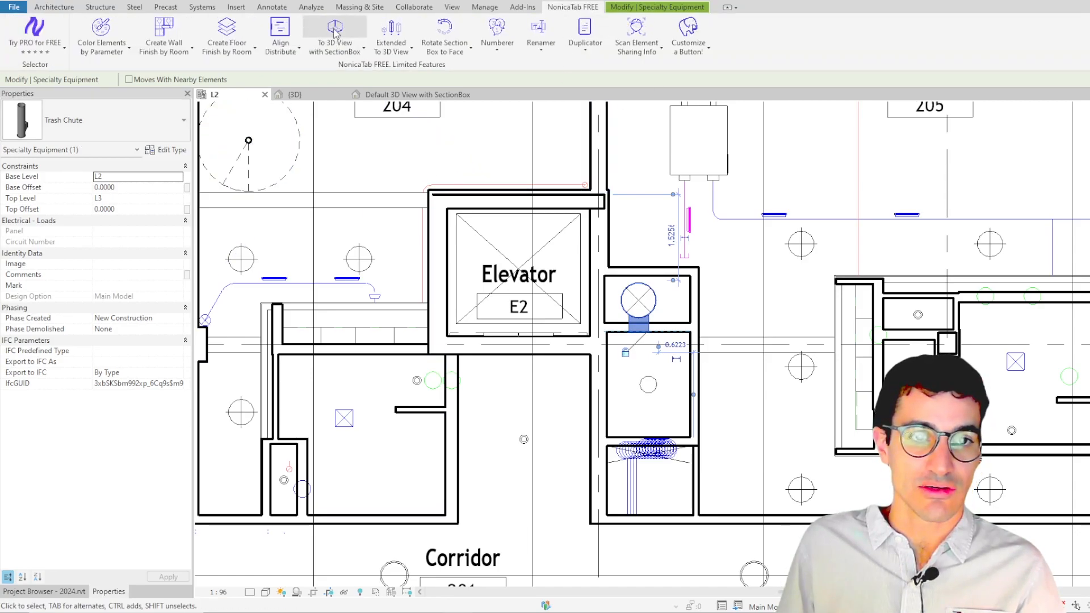
mouse_move(335, 35)
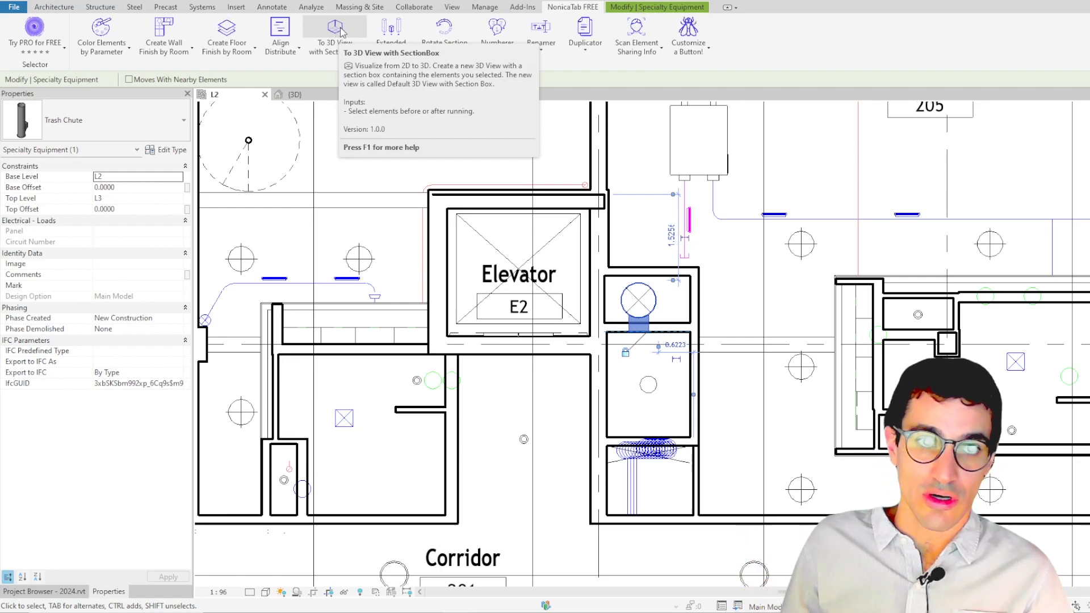
click(335, 31)
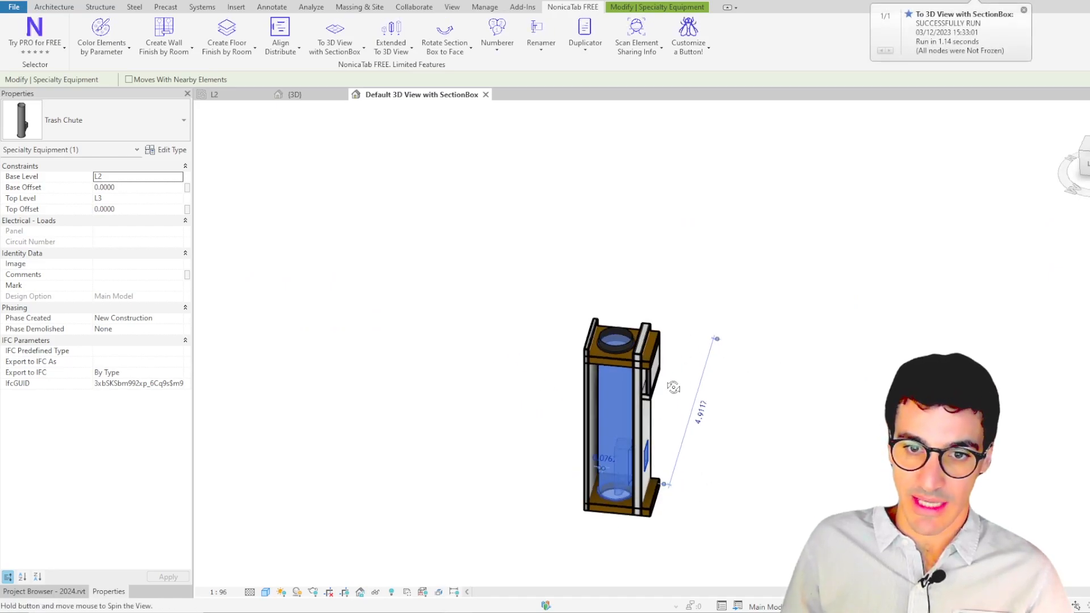
Clear the selection and return to the L2 ceiling plan view
click(504, 336)
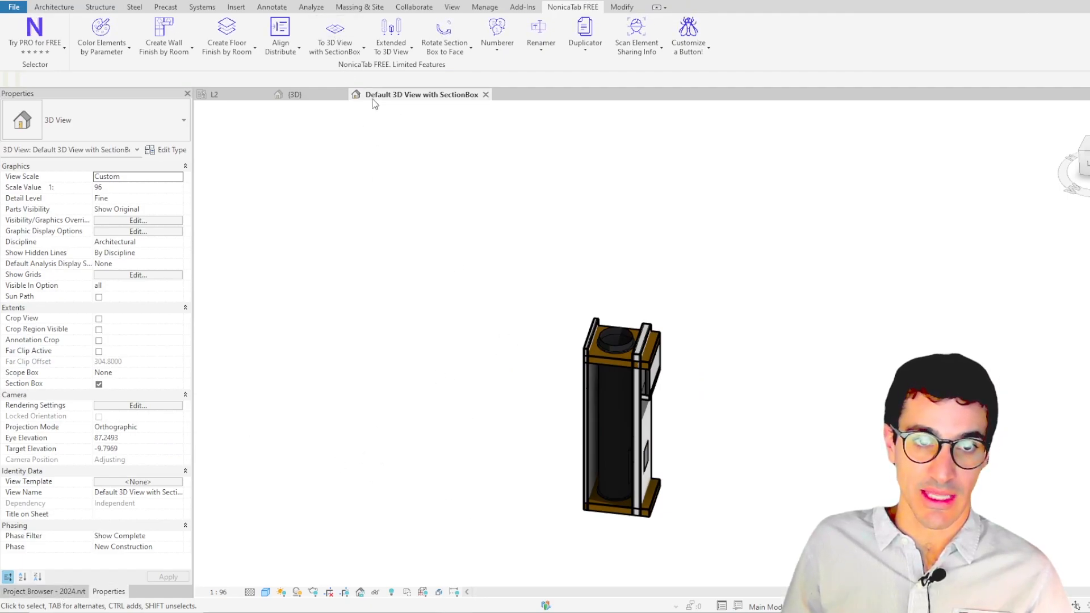
mouse_move(461, 110)
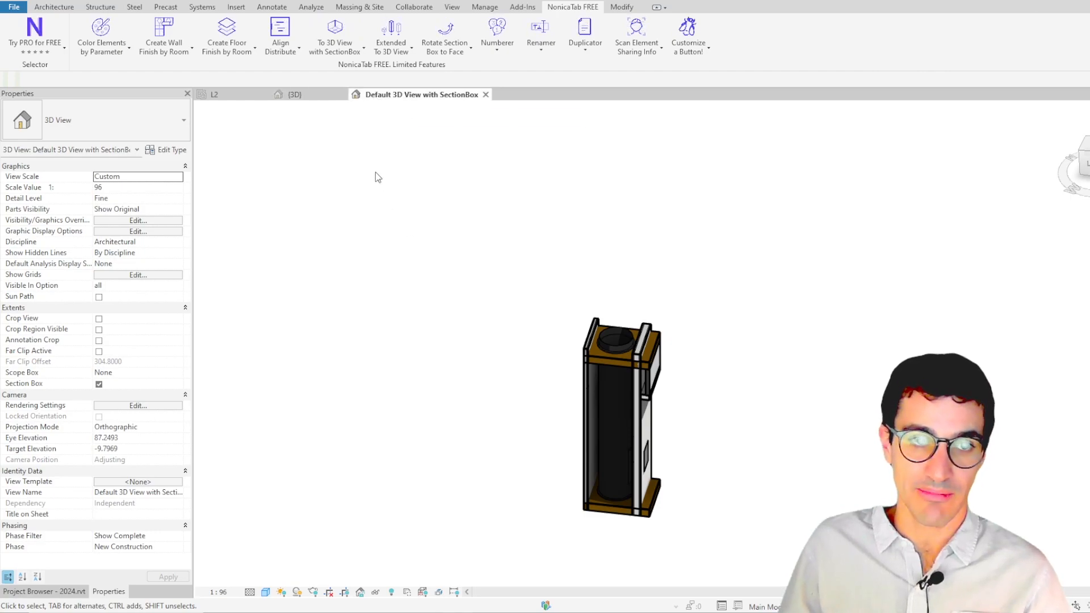
click(214, 94)
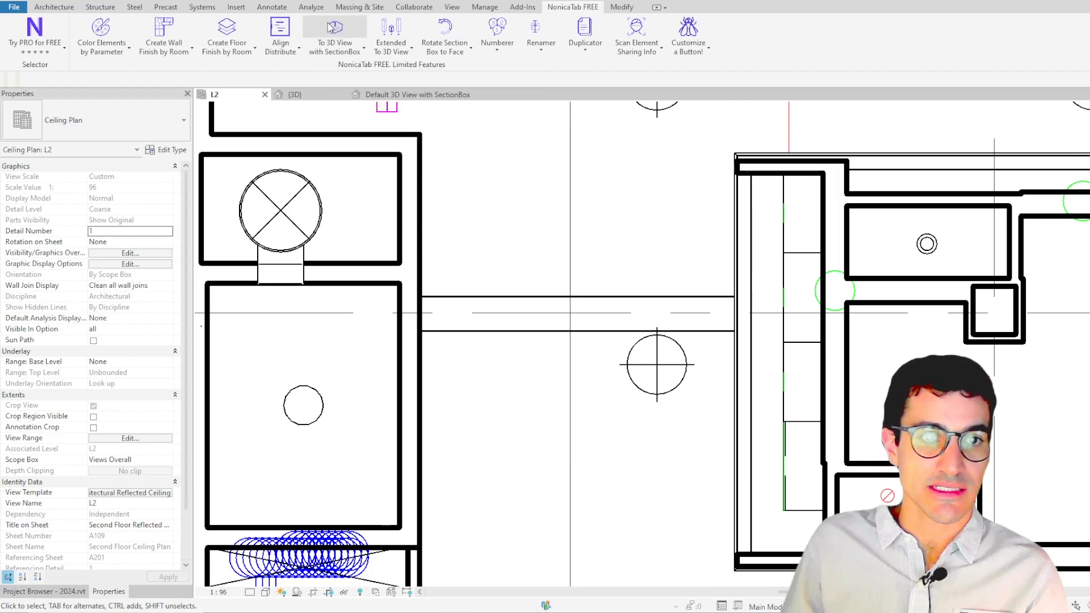
Make a section-boxed 3D view isolating the Pendant-Dome light fixture on L2
click(487, 313)
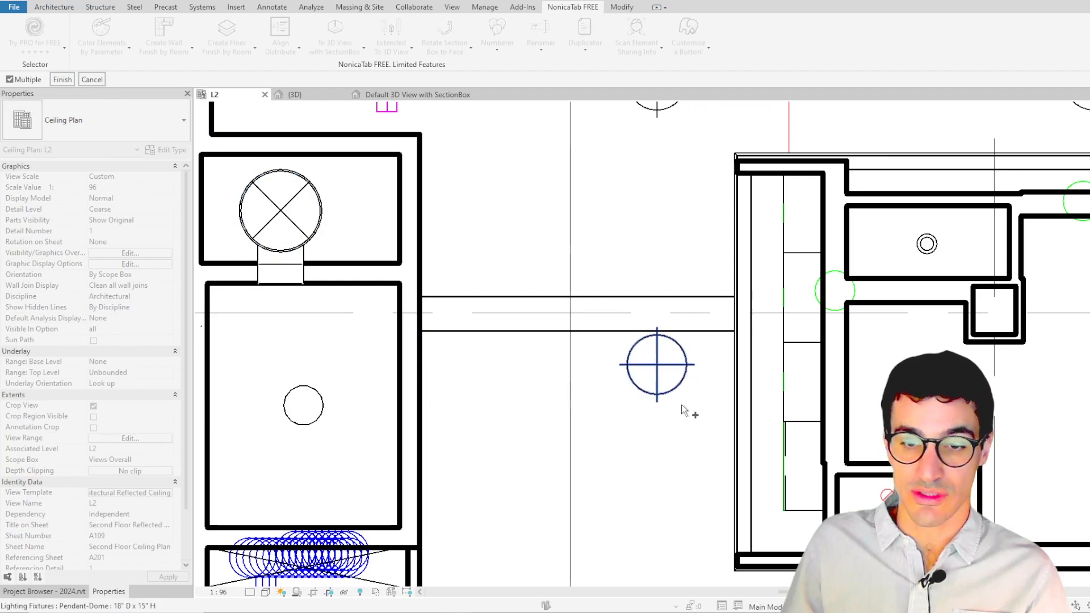
click(655, 365)
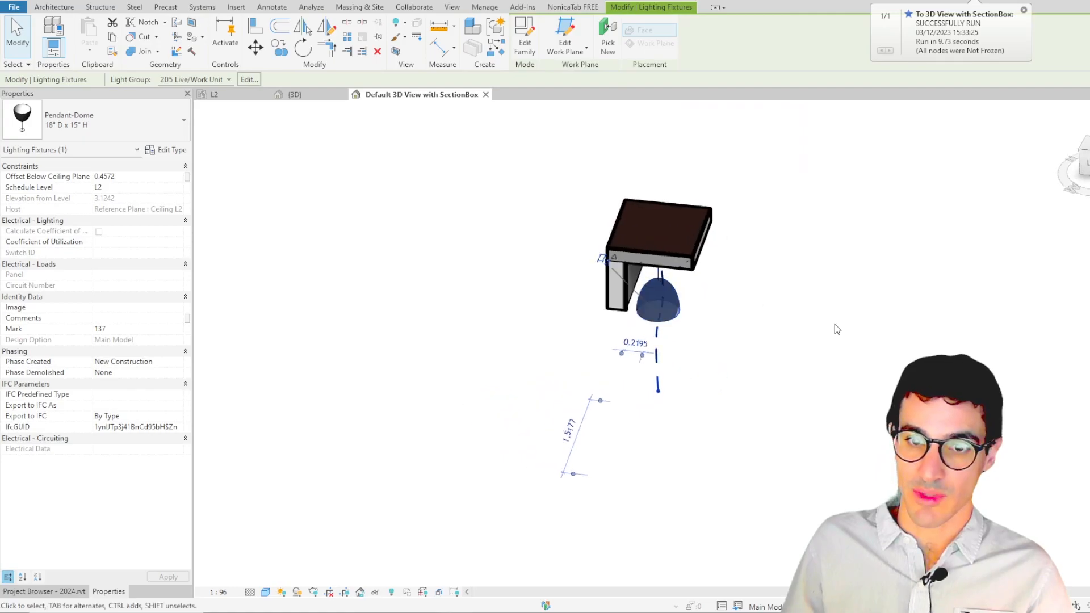
Deselect the pendant lamp and switch to the overall {3D} view
click(428, 226)
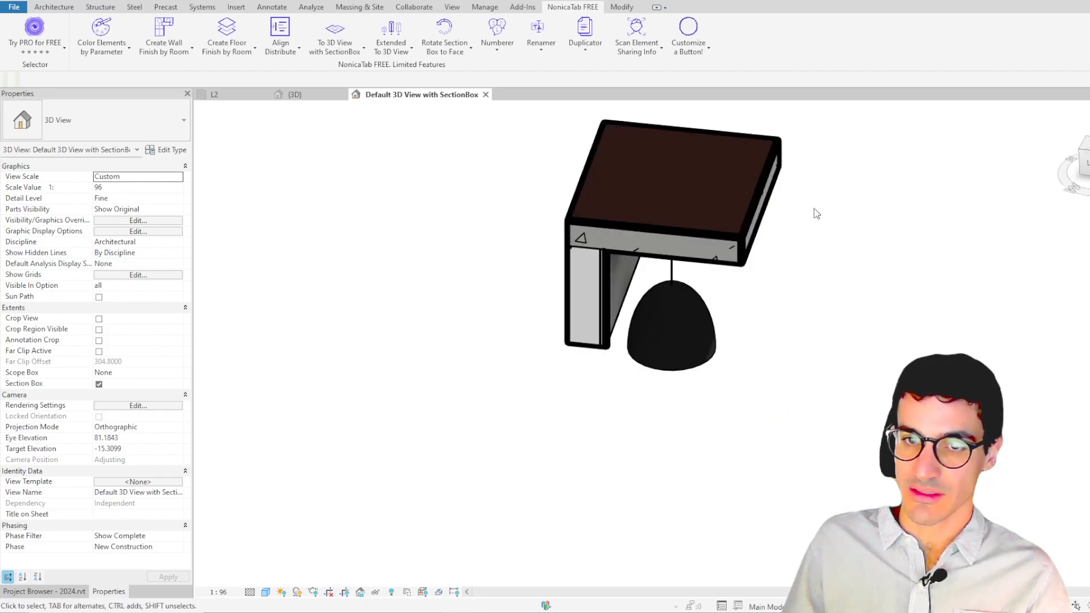
click(695, 180)
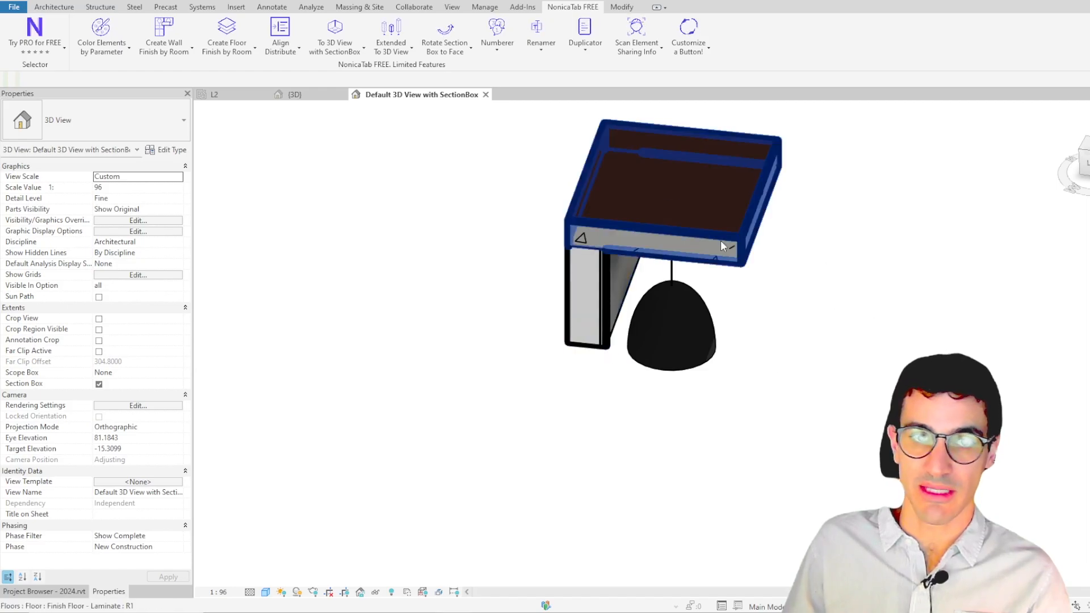
click(294, 93)
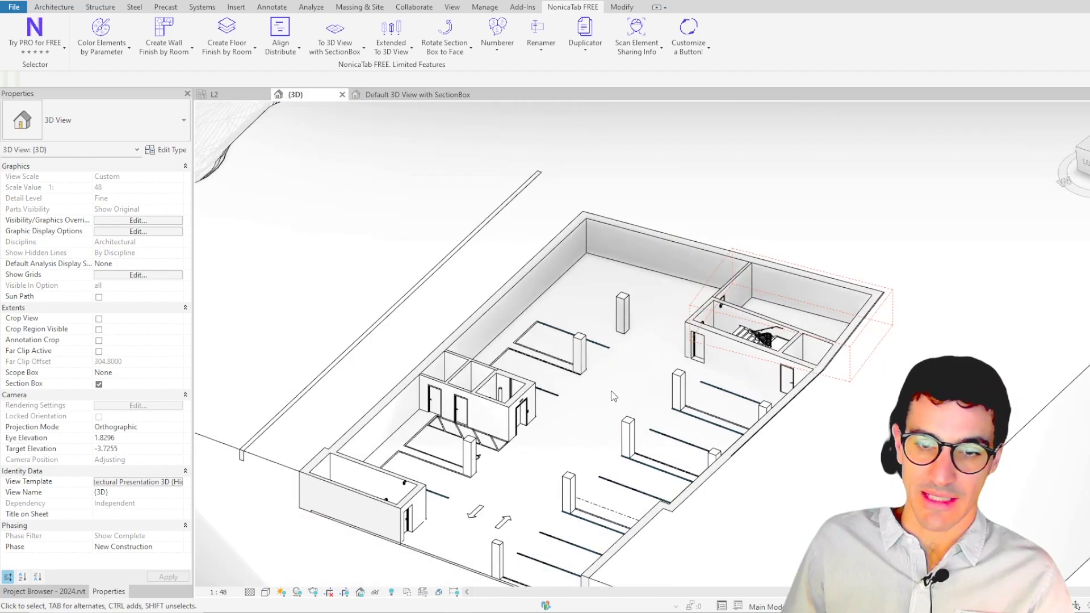
mouse_move(620, 313)
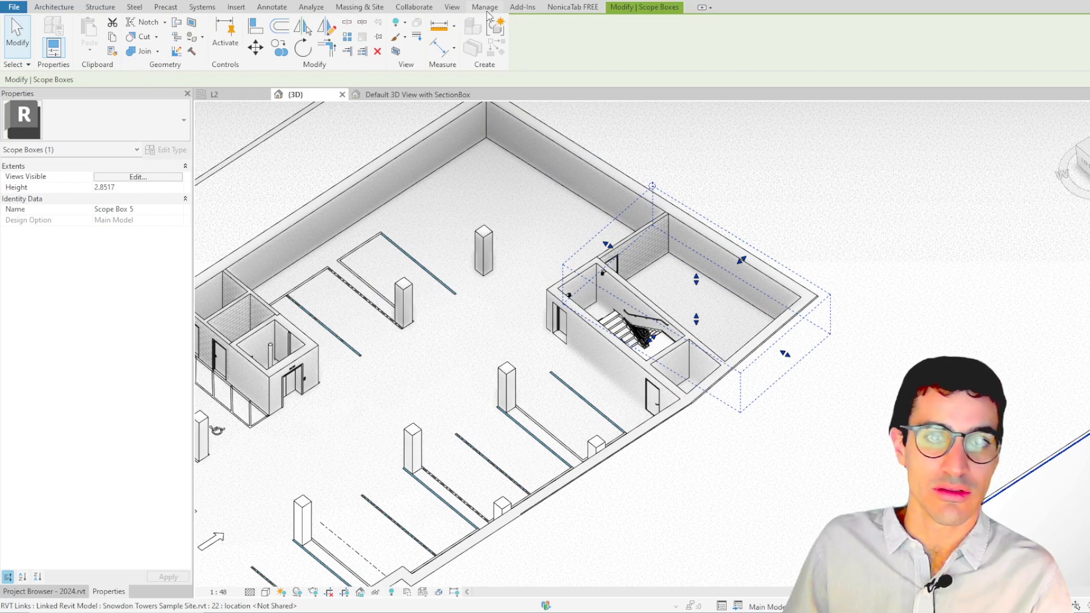
Run NonicaTab's To 3D View with SectionBox on Scope Box 5 around the stairs
click(572, 7)
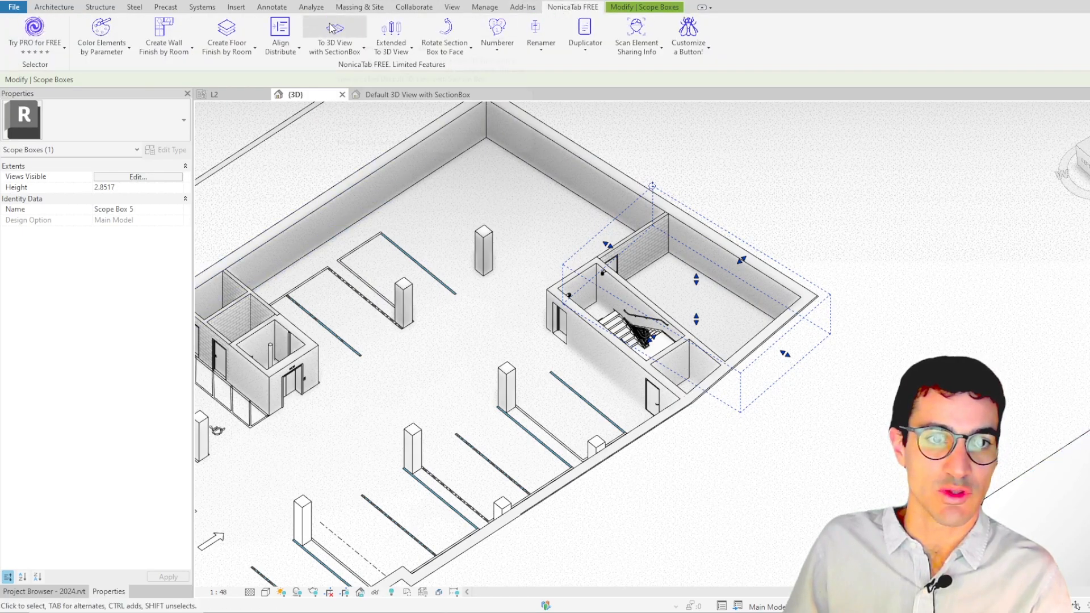
click(335, 33)
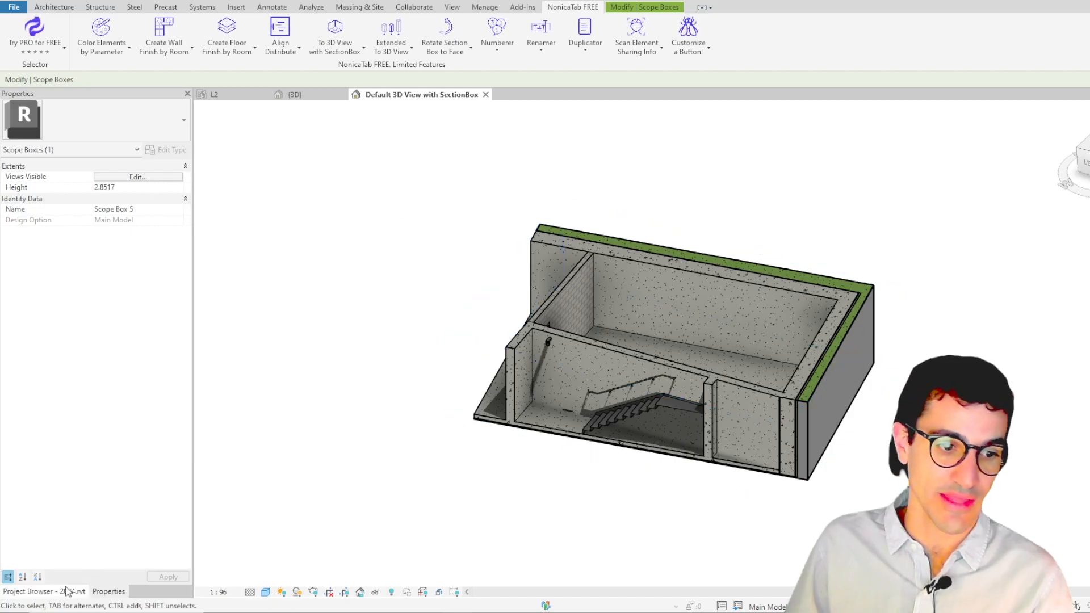
Show the Project Browser listing Default 3D View with SectionBox under 3D Views
click(44, 592)
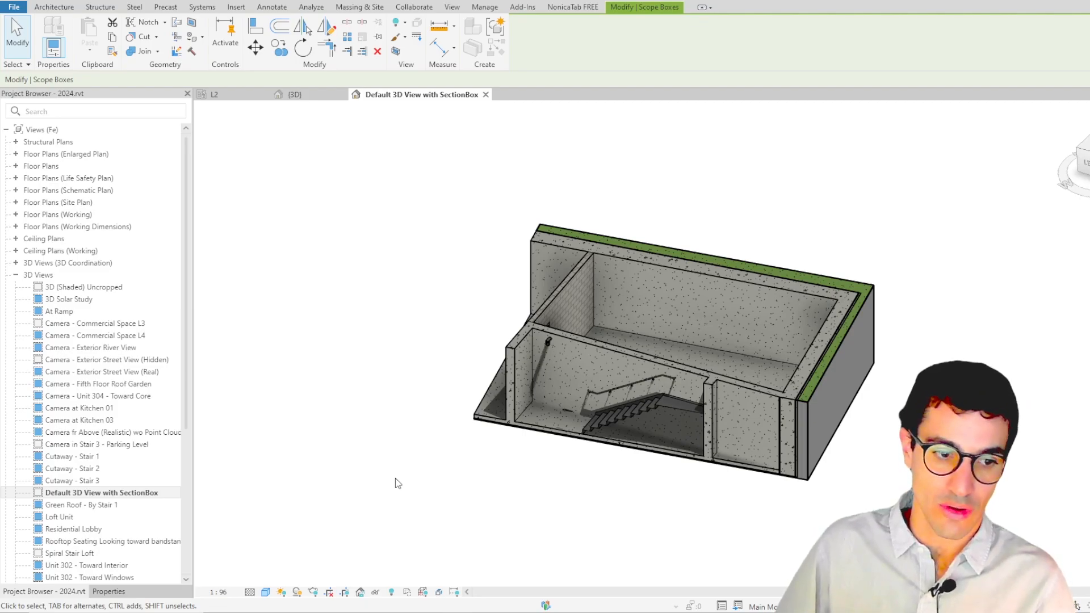
click(572, 6)
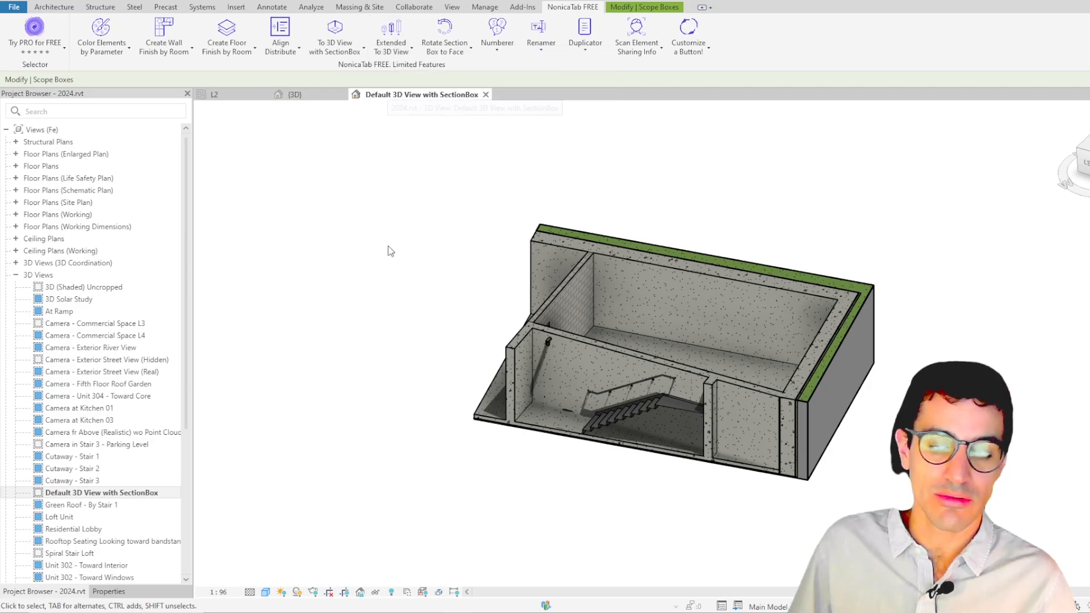
mouse_move(408, 334)
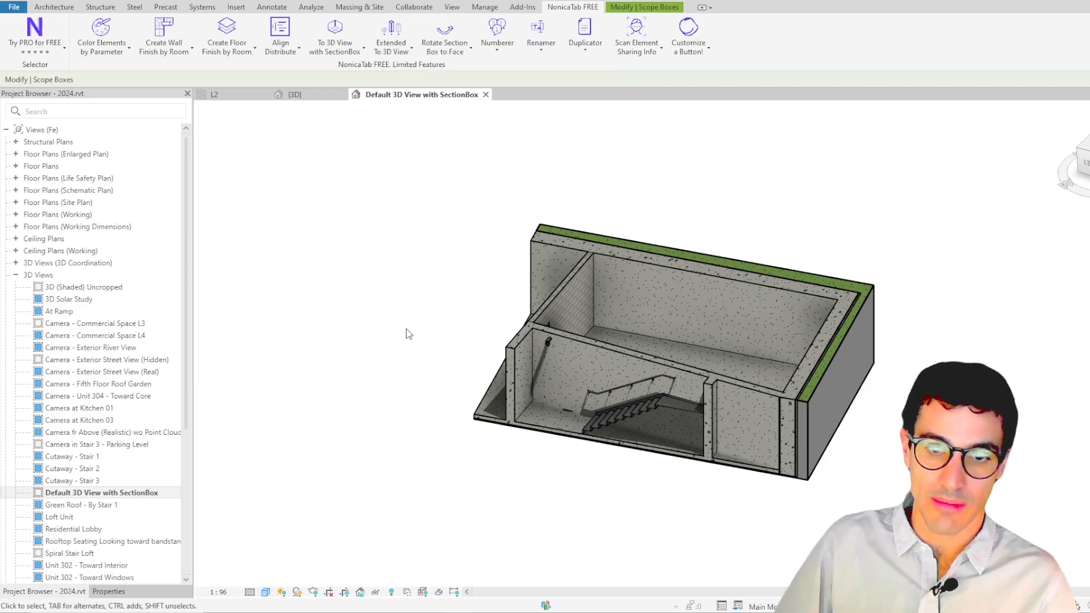